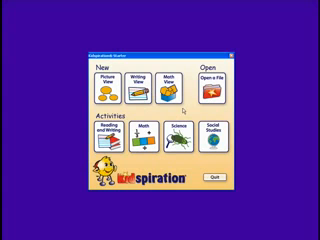
# Open the Fraction Tiles math tool from the Kidspiration Starter
pyautogui.click(152, 80)
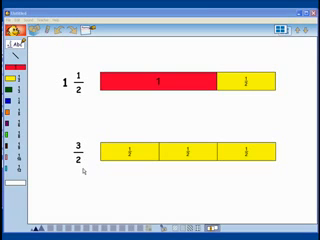
pyautogui.moveTo(106, 204)
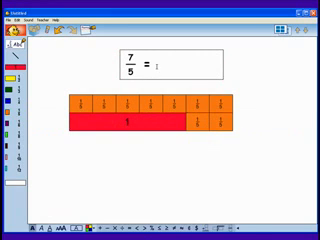
# Enter 1 as the whole-number part of the answer for 7/5 = 1 2/5
pyautogui.write('16')
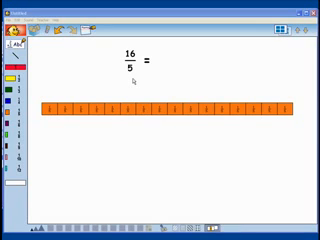
pyautogui.moveTo(48, 76)
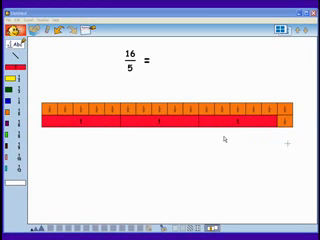
pyautogui.moveTo(136, 136)
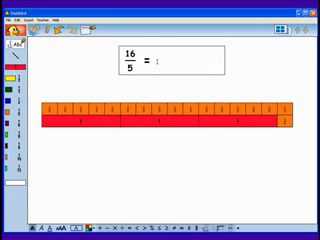
# Enter 3 as the whole-number part of the answer for 16/5 = 3 1/5
pyautogui.write('3')
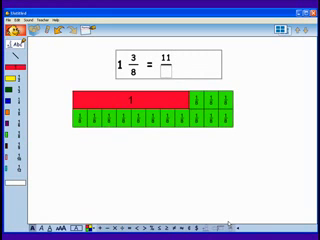
# Enter 8 as the denominator so 1 3/8 = 11/8
pyautogui.write('8')
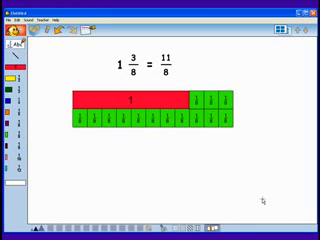